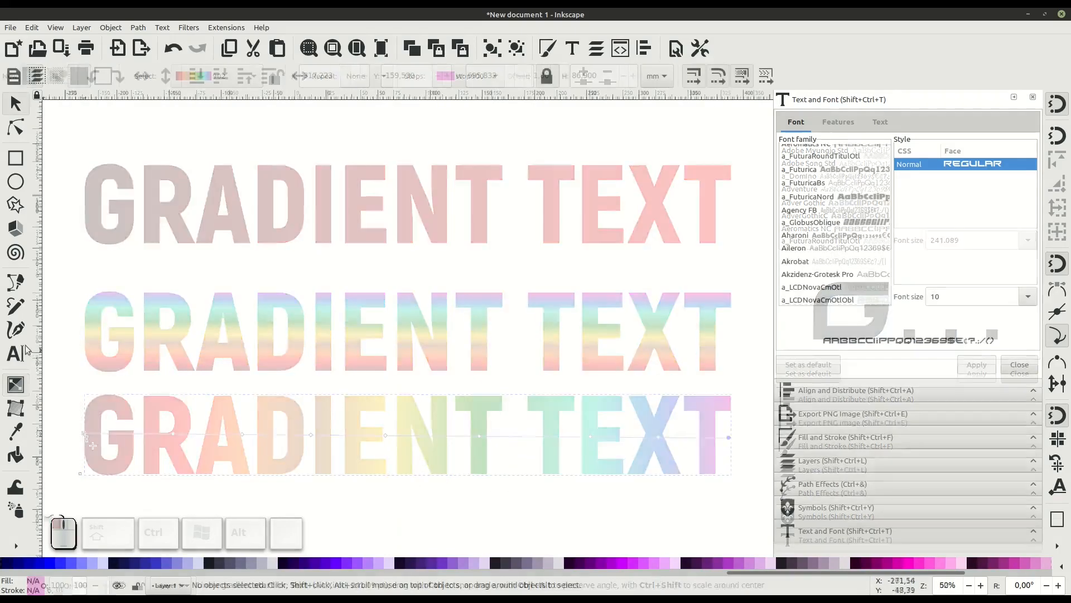
Step: Duplicate the black GRADIENT TEXT object via its right-click menu, stacking the copy below
{"action": "left_click", "coordinate": [15, 353]}
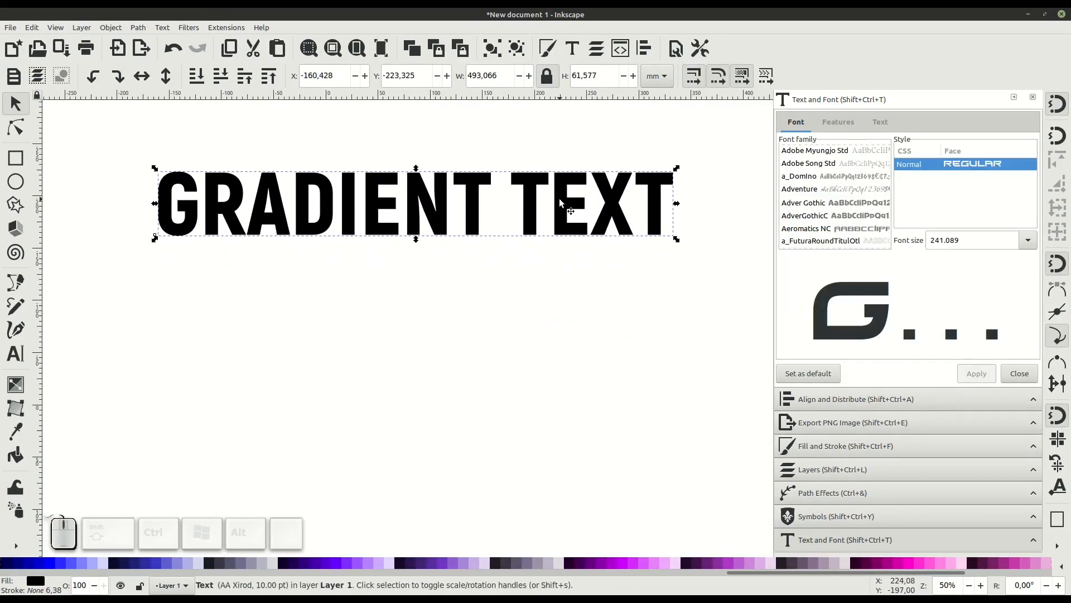
{"action": "right_click", "coordinate": [560, 205]}
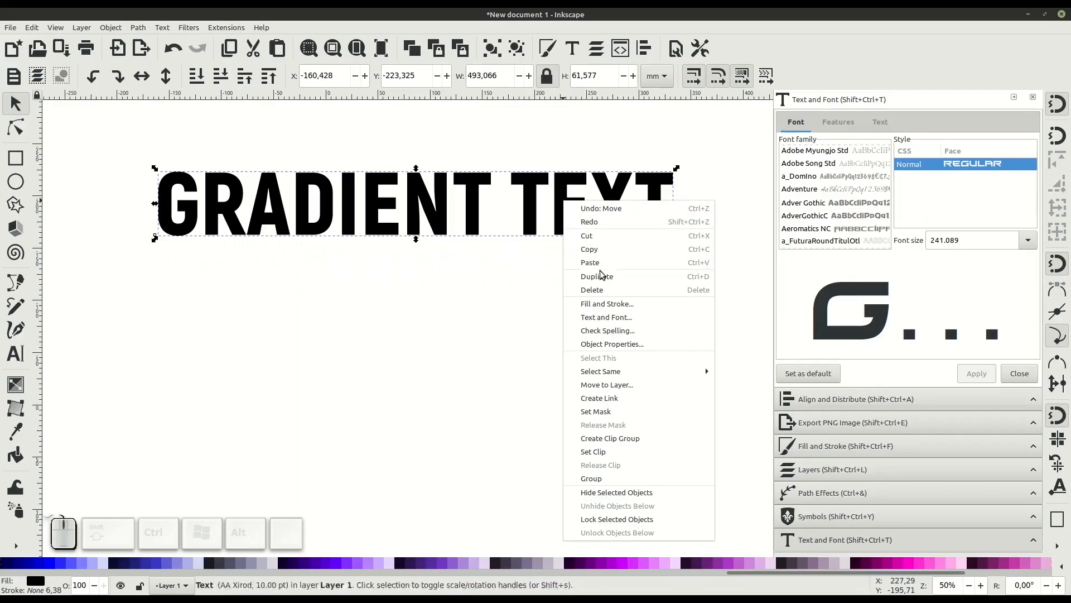
{"action": "mouse_move", "coordinate": [649, 276]}
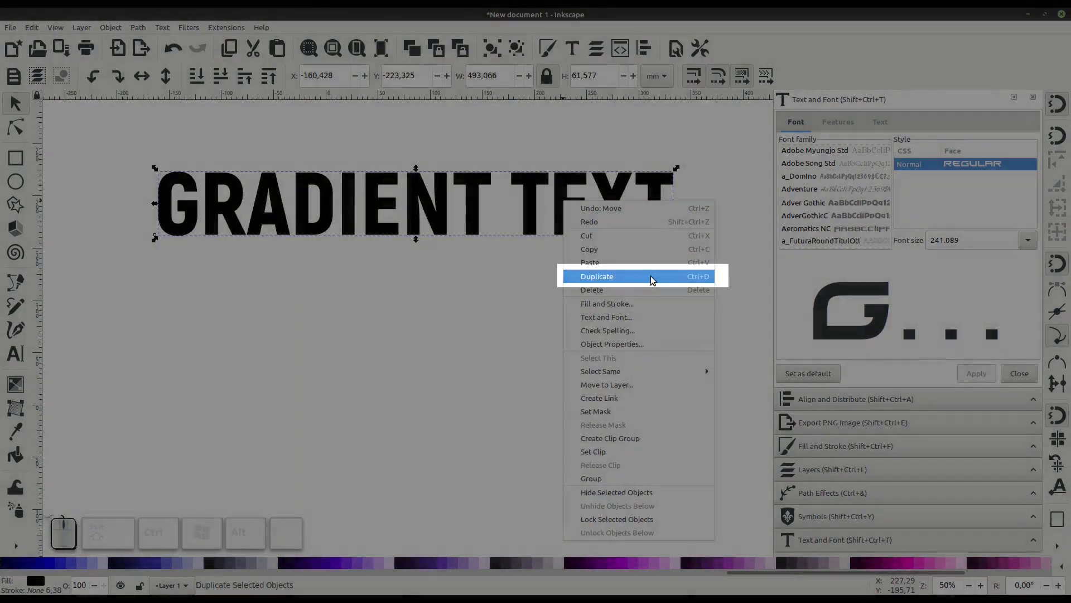
{"action": "left_click", "coordinate": [596, 276]}
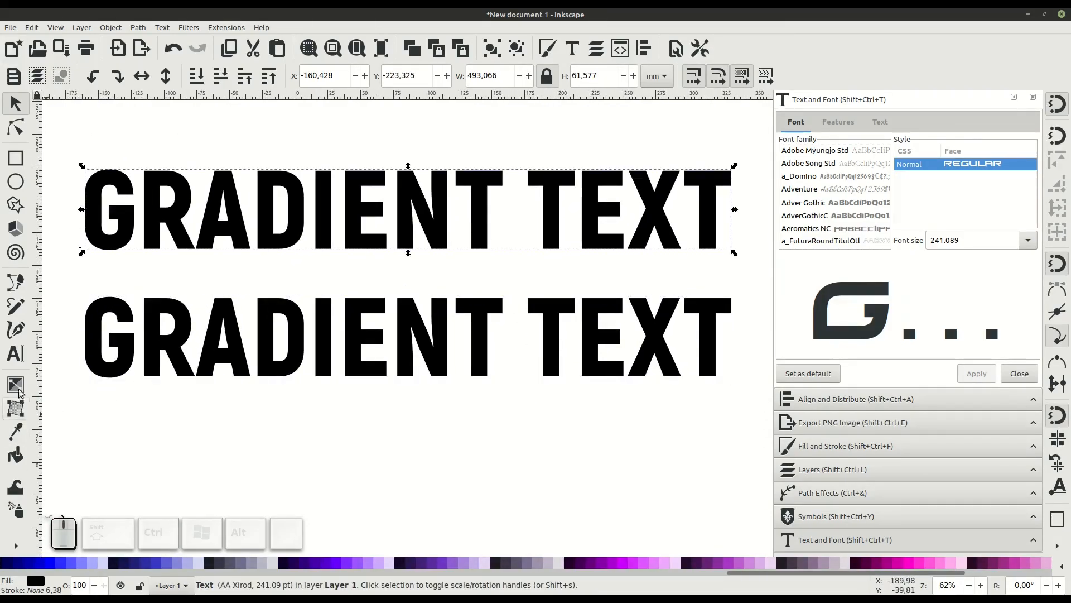
Step: Give the top text a linear gradient and recolour its stops from dark red to bright red
{"action": "left_click", "coordinate": [15, 383]}
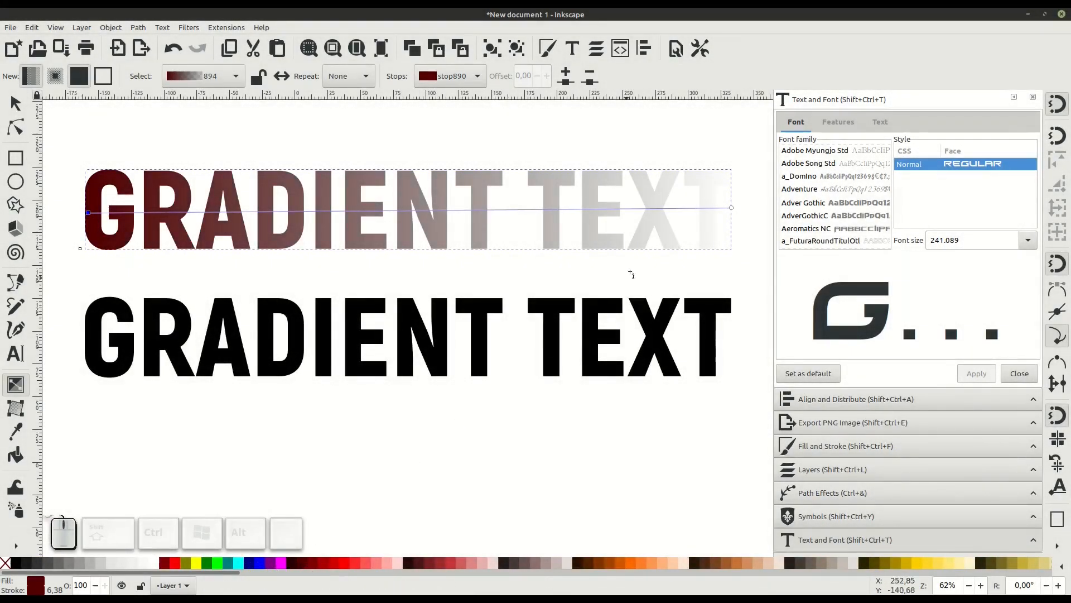
{"action": "left_click", "coordinate": [731, 207]}
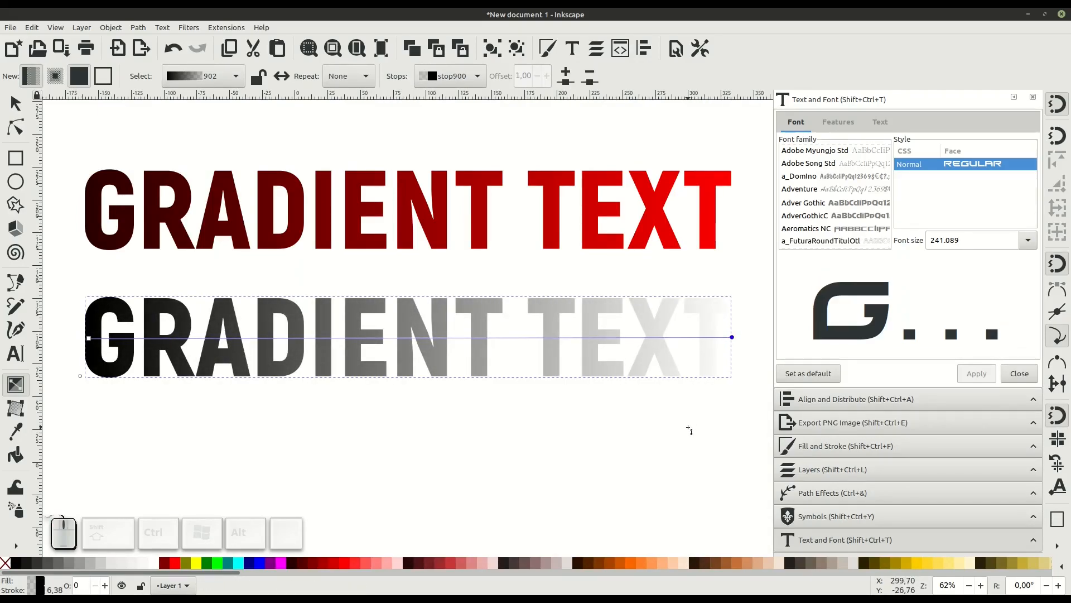
{"action": "mouse_move", "coordinate": [180, 342]}
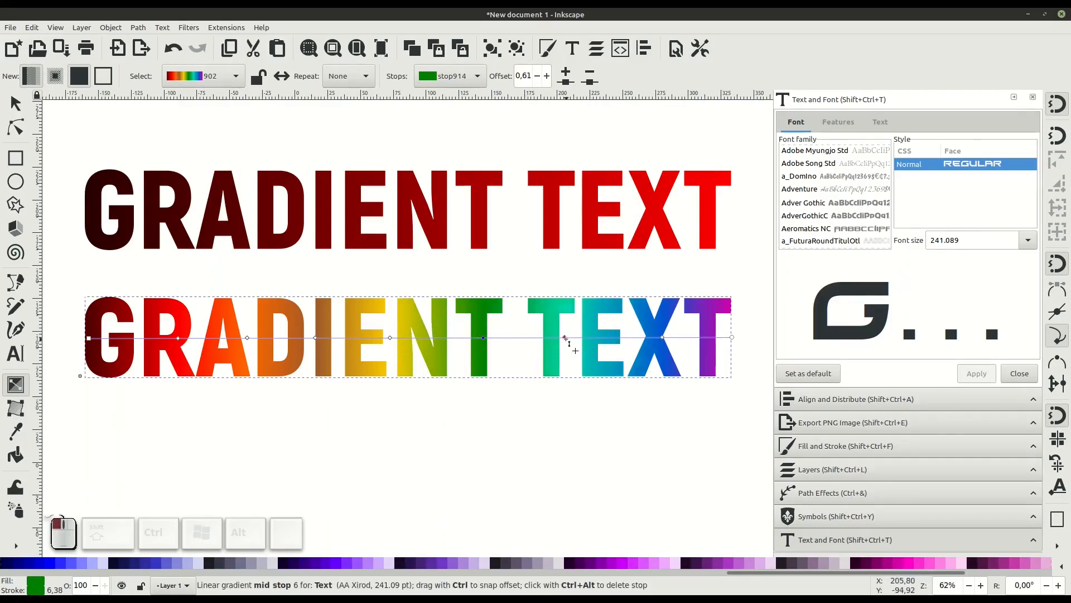
Step: Finish the lower text's rainbow gradient (dark red, yellow, green, blue, purple) and return to Select tool
{"action": "left_click", "coordinate": [13, 104]}
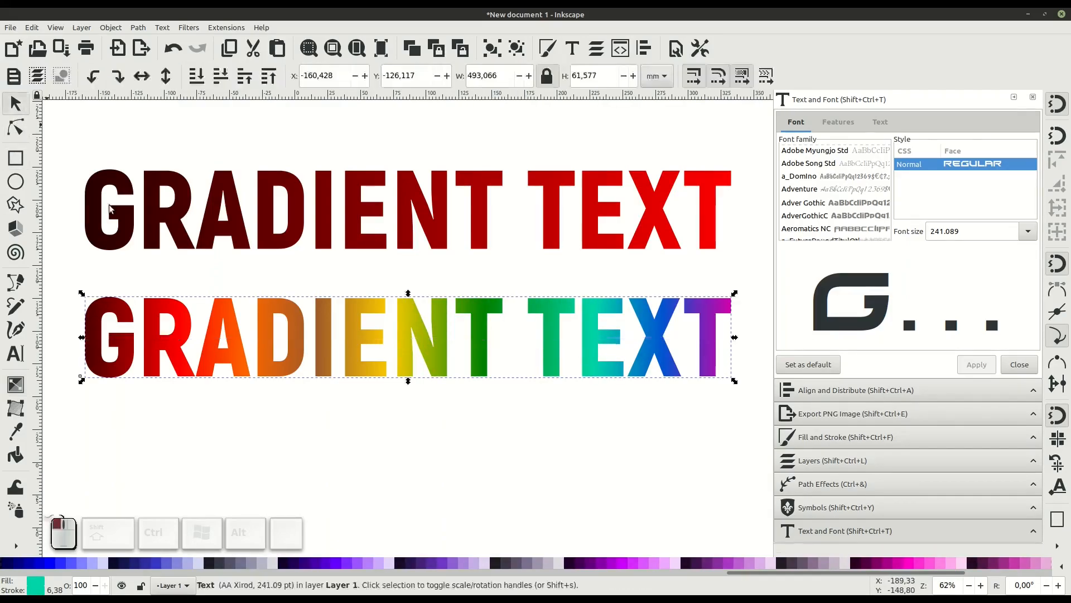
Step: Rotate the rainbow gradient to vertical and duplicate that line into a third copy below
{"action": "left_click", "coordinate": [188, 407]}
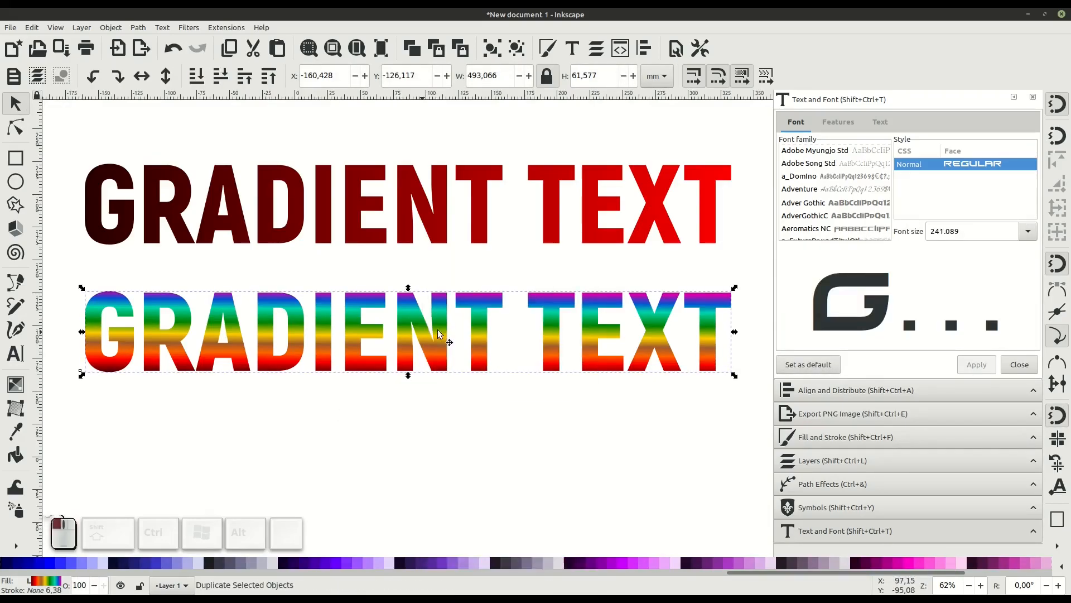
{"action": "left_click", "coordinate": [15, 384]}
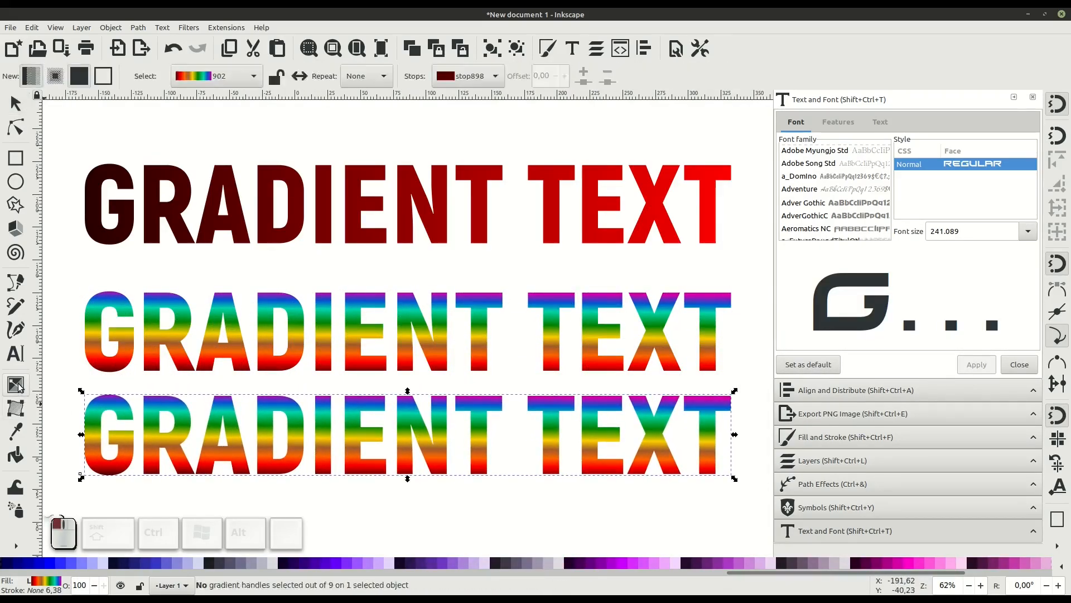